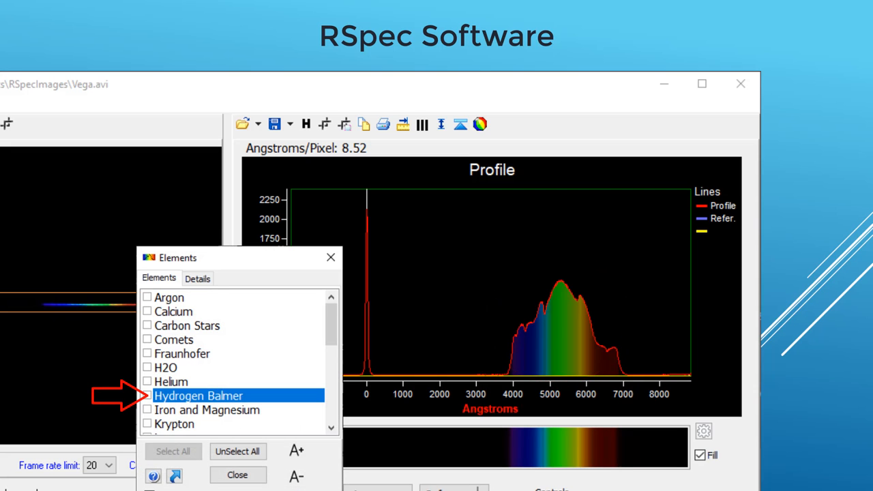
Enable the Hydrogen Balmer element so its reference lines overlay Vega's spectrum profile
left_click(148, 395)
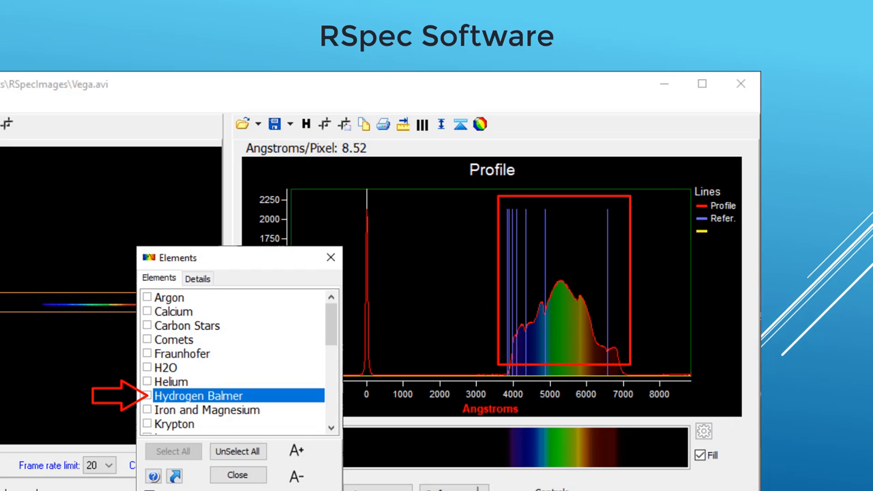